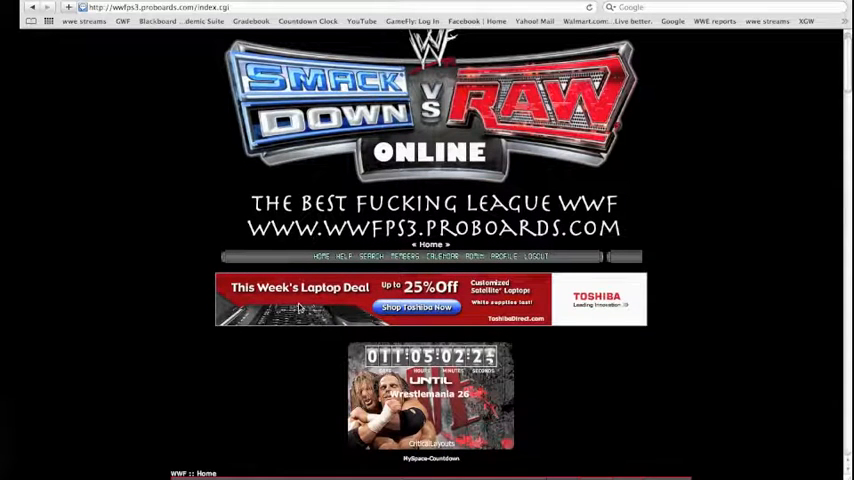
# Scroll down the forum index to reach the Role Plays board.
pyautogui.scroll(-3)
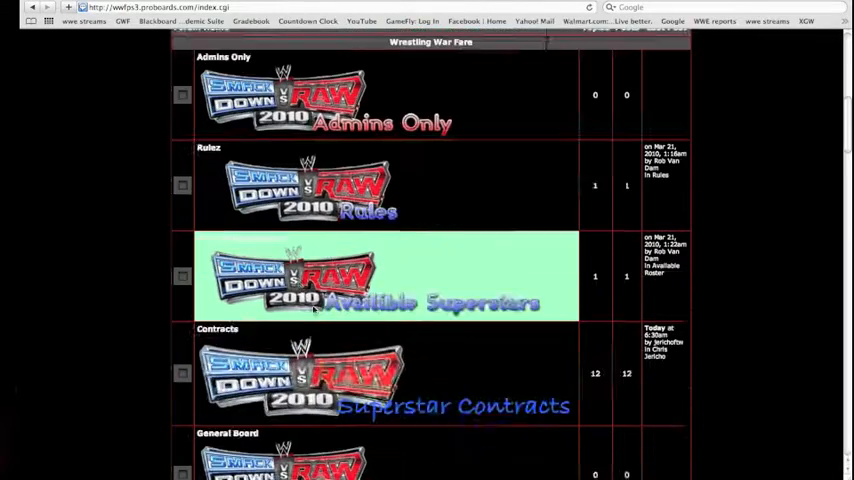
pyautogui.scroll(-3)
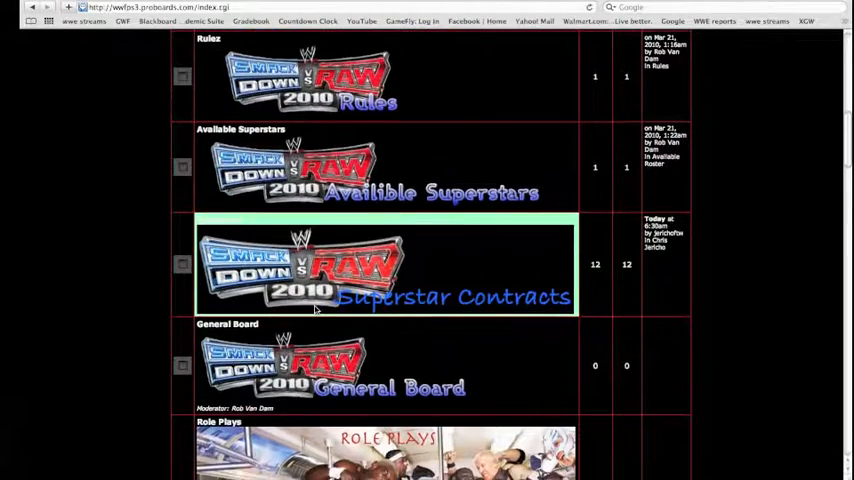
pyautogui.scroll(-3)
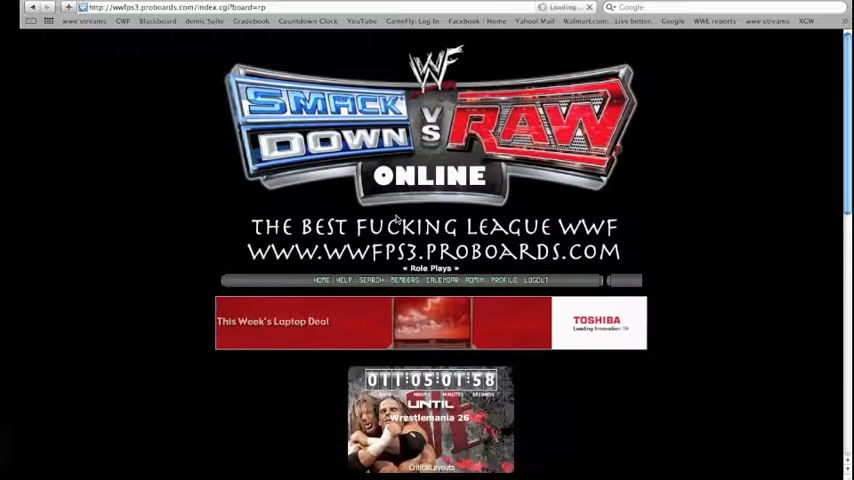
# Begin a new Role Plays thread and move to its Subject field.
pyautogui.scroll(-3)
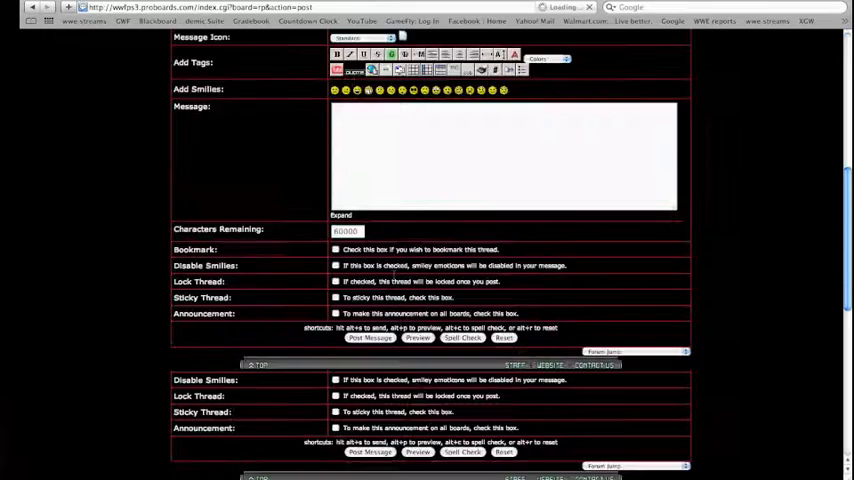
pyautogui.scroll(3)
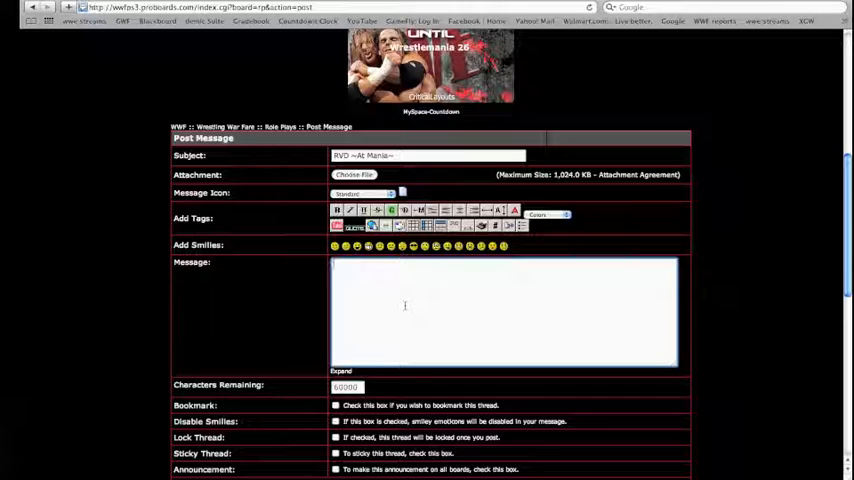
# Enter 'RVD' as the subject and insert an empty [youtube][/youtube] tag pair in the message.
pyautogui.write('RVD')
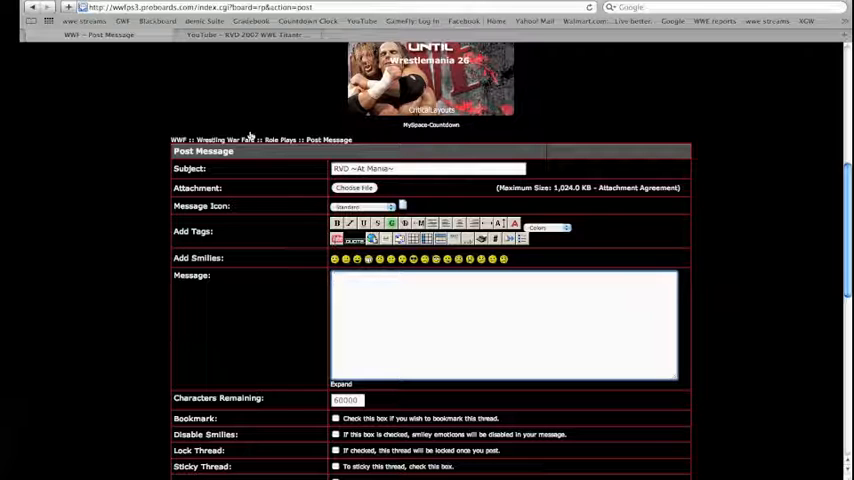
pyautogui.click(244, 34)
pyautogui.write('[youtube][/youtube]')
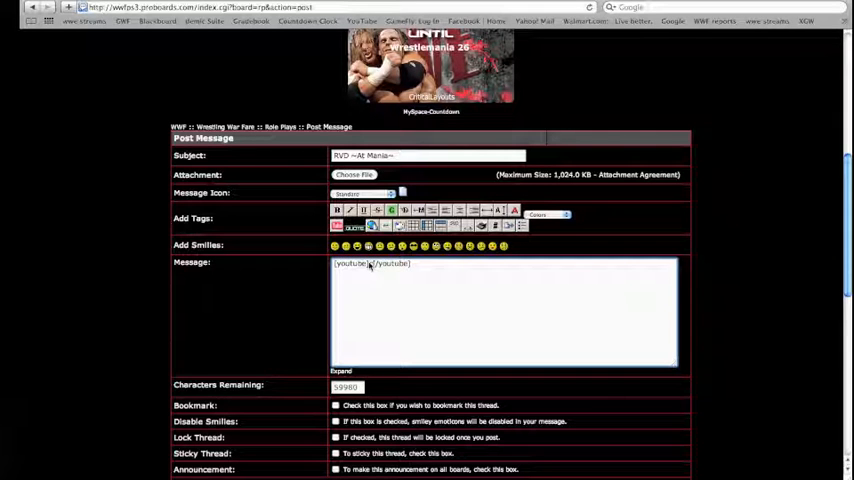
# Paste the YouTube theme link inside the embed tags and start the 'RVD:' ring-walk line.
pyautogui.rightClick(370, 264)
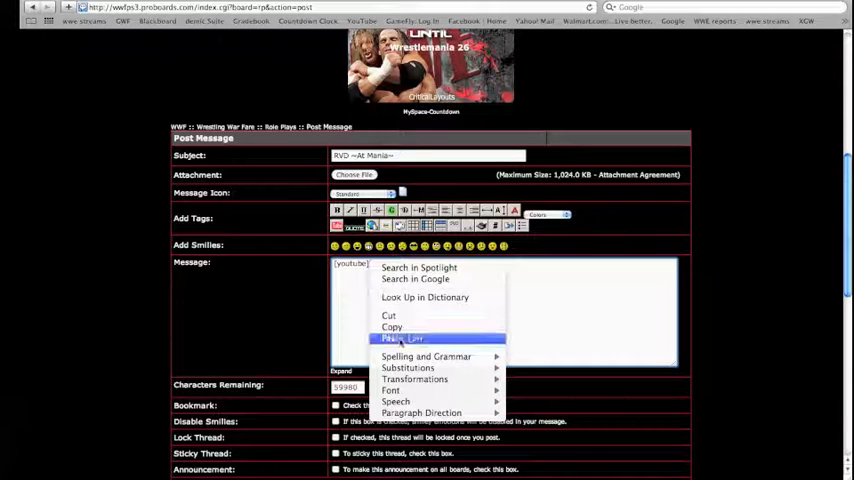
pyautogui.click(402, 338)
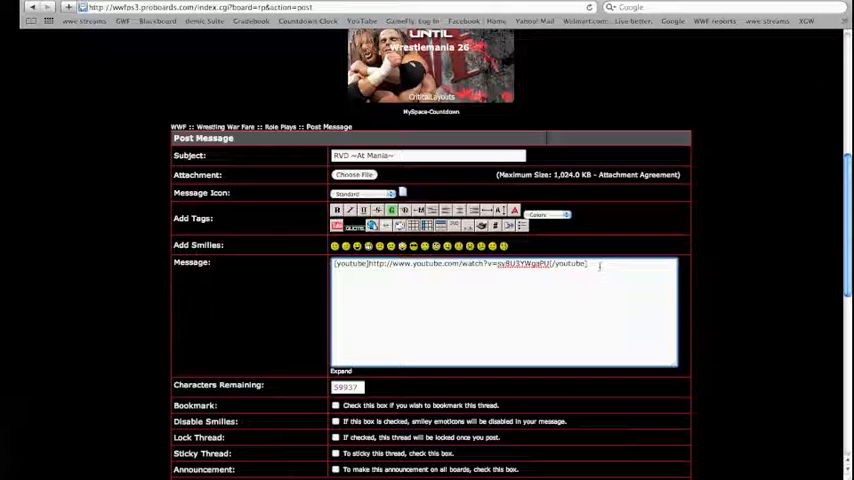
pyautogui.write('RVD:')
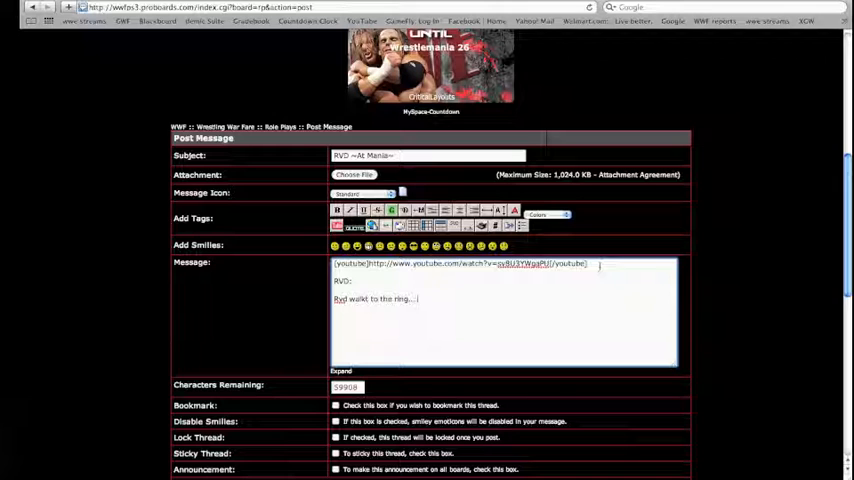
# Finish RVD's line and add 'King:' and 'Josh' script lines below it.
pyautogui.write('.')
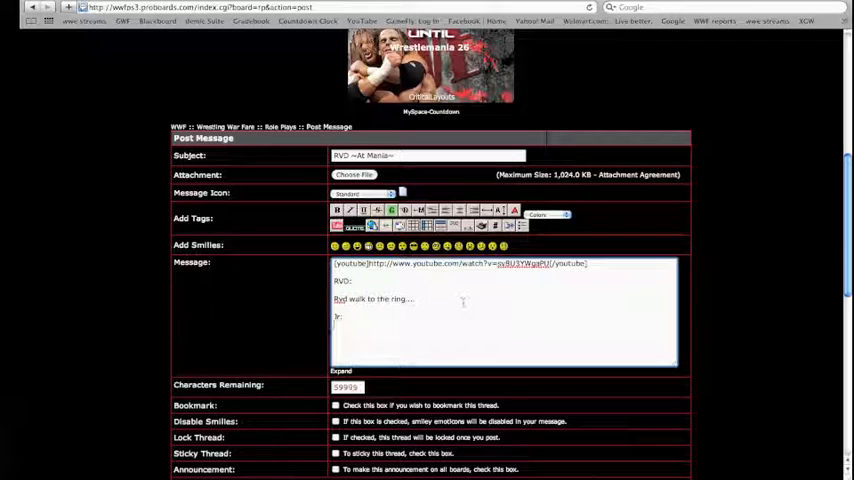
pyautogui.write('King:')
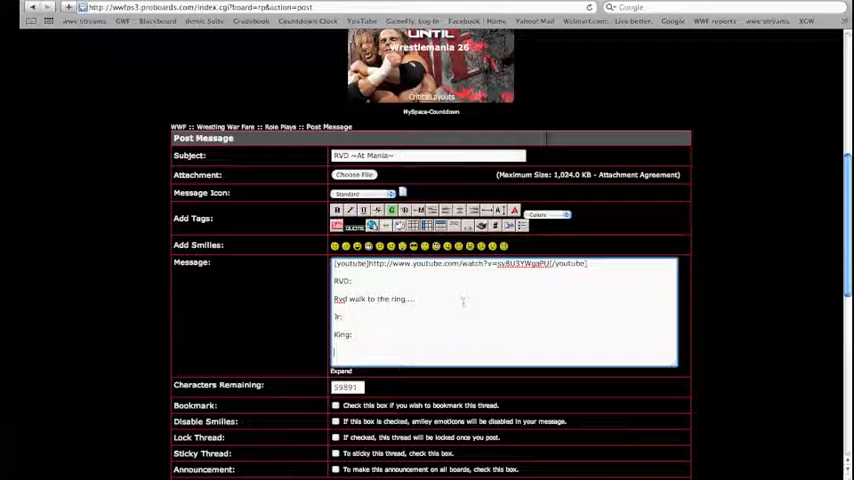
pyautogui.write('Josh:')
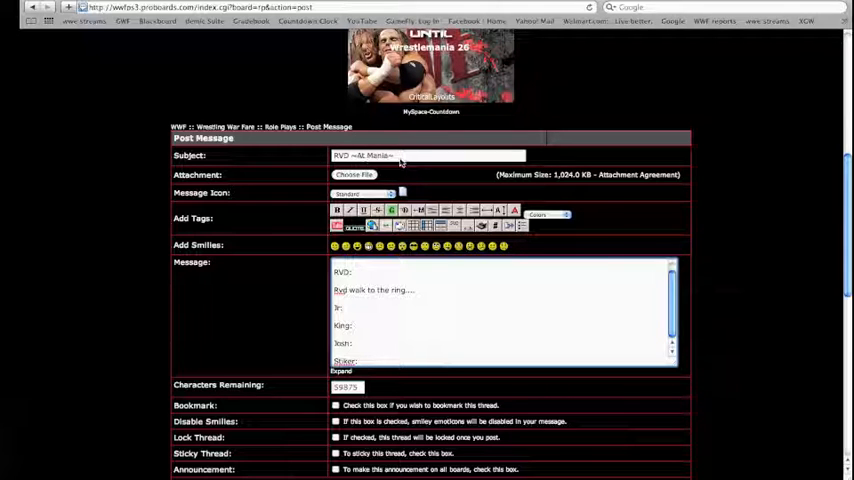
# Rewrite the subject as a new title starting with 'vin' and review the finished post.
pyautogui.write('vince ~Jeff hardy on drugs~')
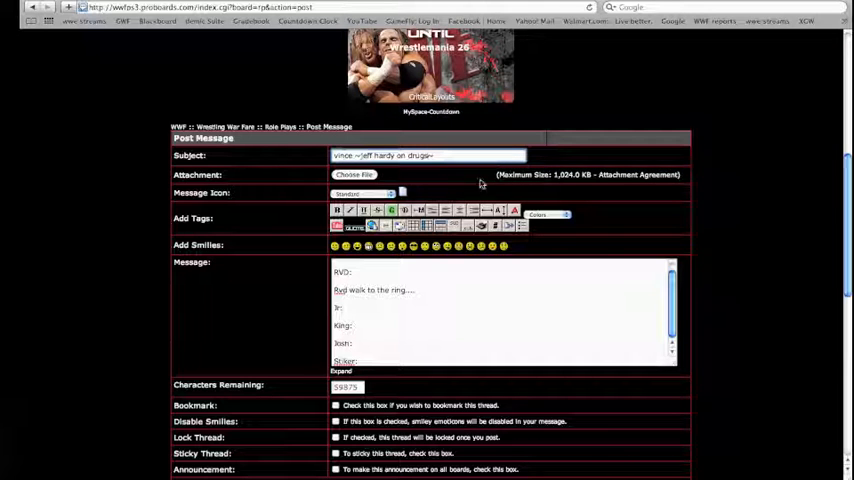
pyautogui.scroll(-3)
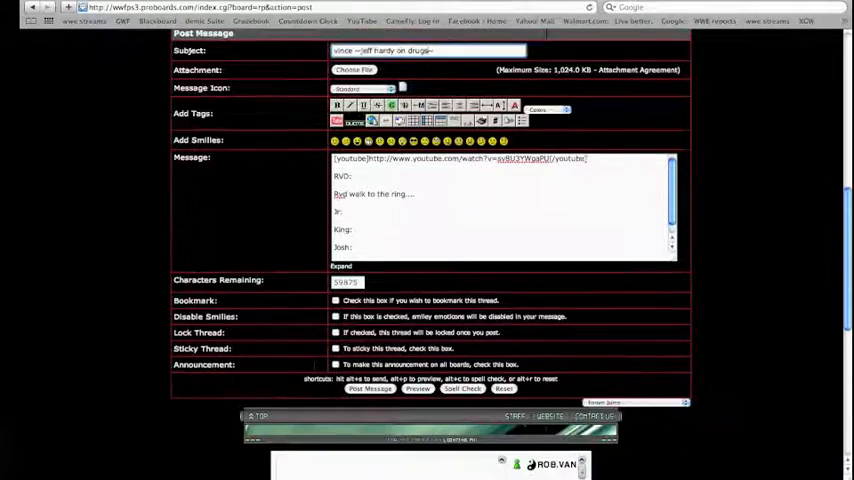
pyautogui.scroll(-3)
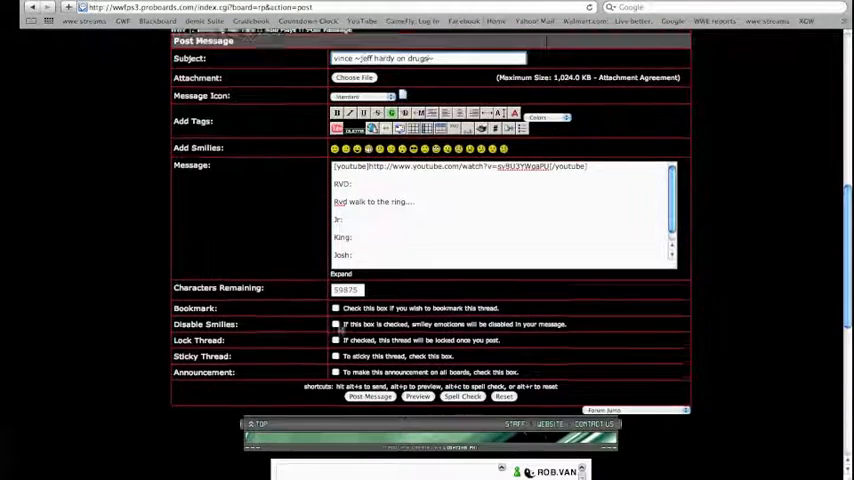
pyautogui.scroll(-3)
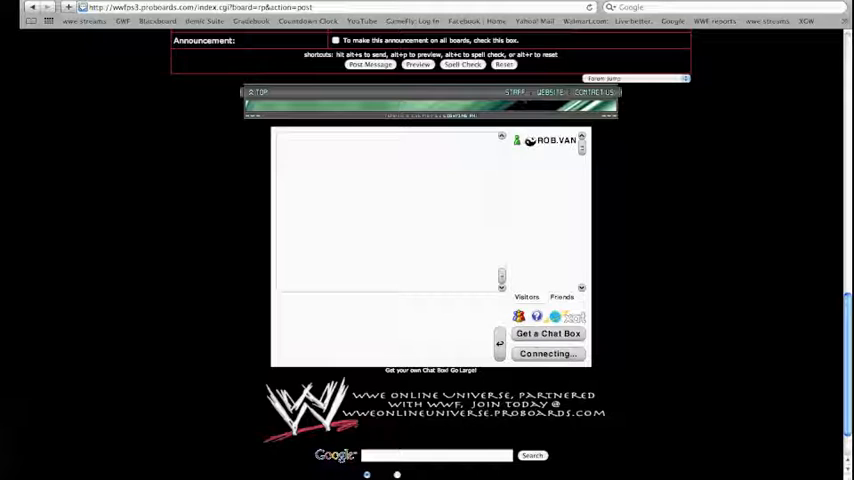